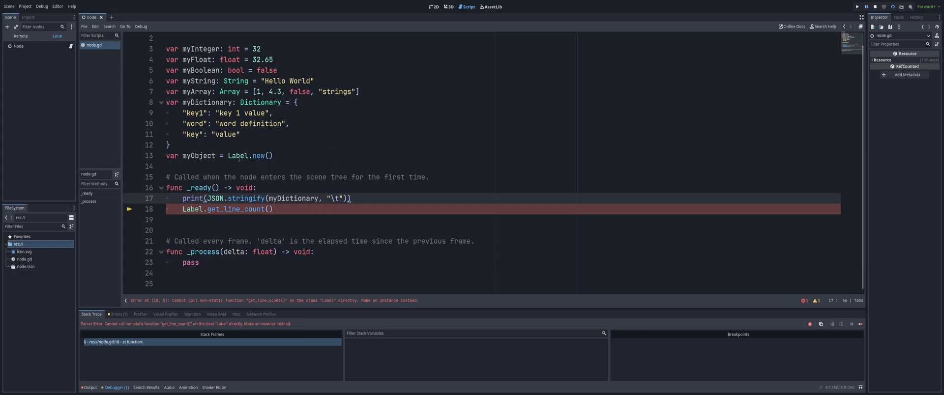
Replace the erroring Label.get_line_count() line in node.gd's _ready with pass
double_click(199, 156)
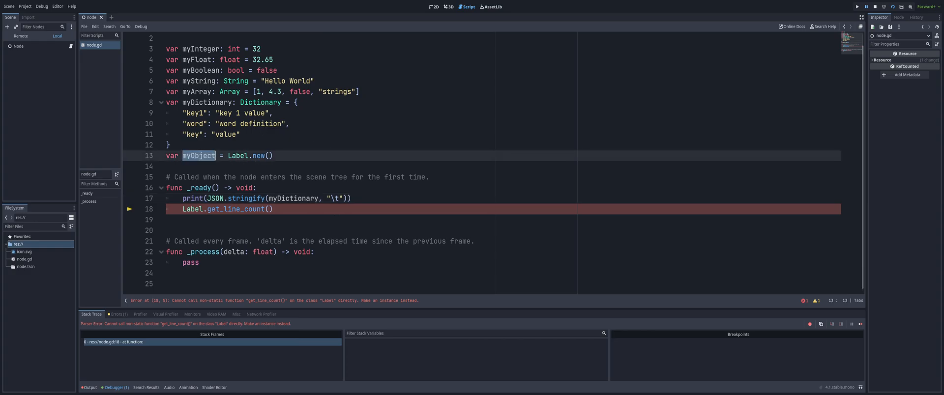
click(281, 152)
text(m)
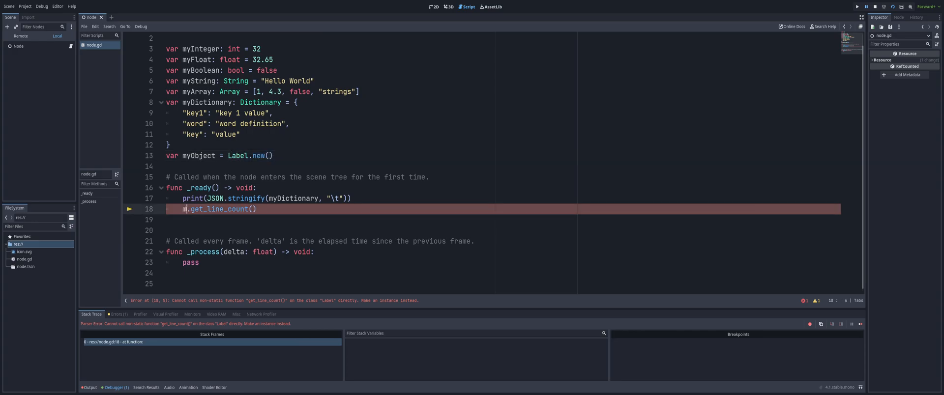
text(yObject)
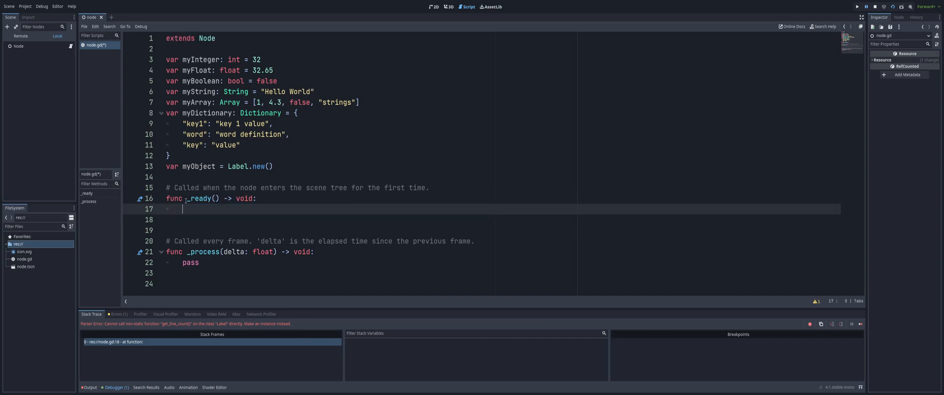
text(pass)
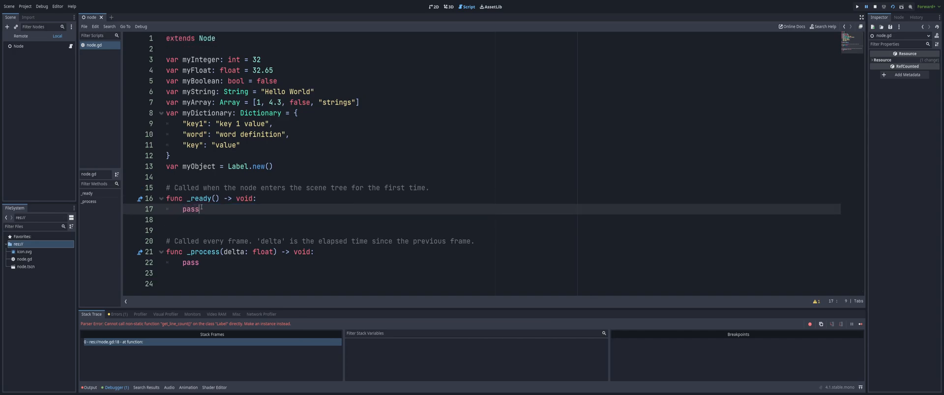
mouse_move(95, 87)
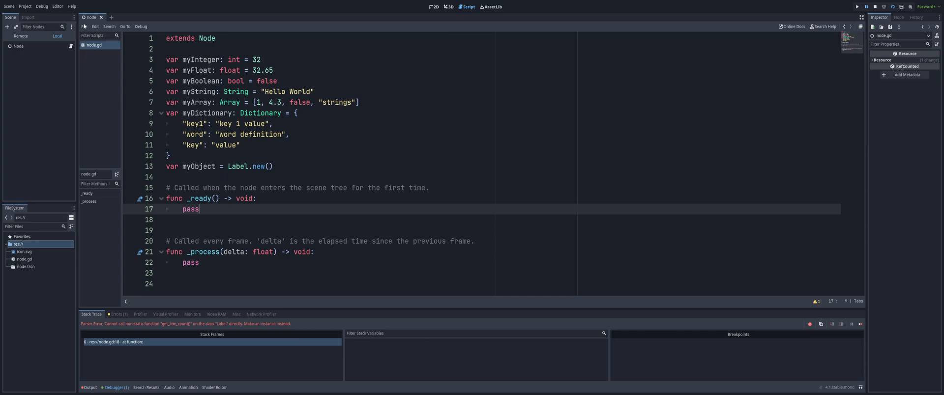
mouse_move(458, 247)
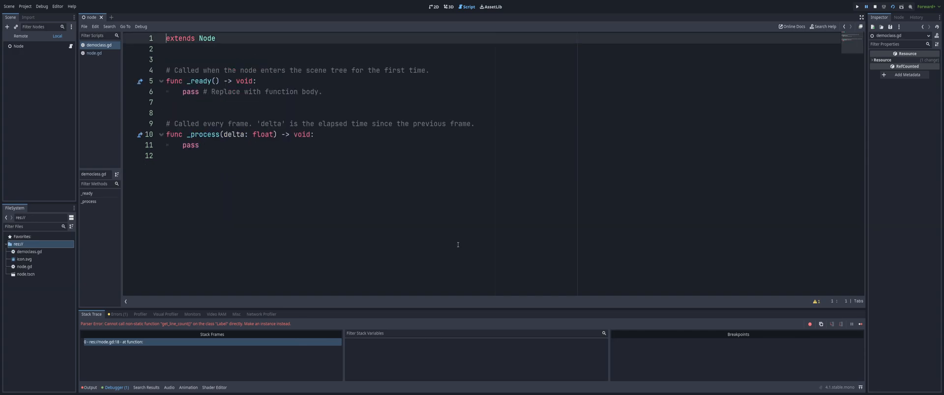
Write class_name democlass with func myfunc() printing "tada i work now", replacing the template
key(ctrl+a)
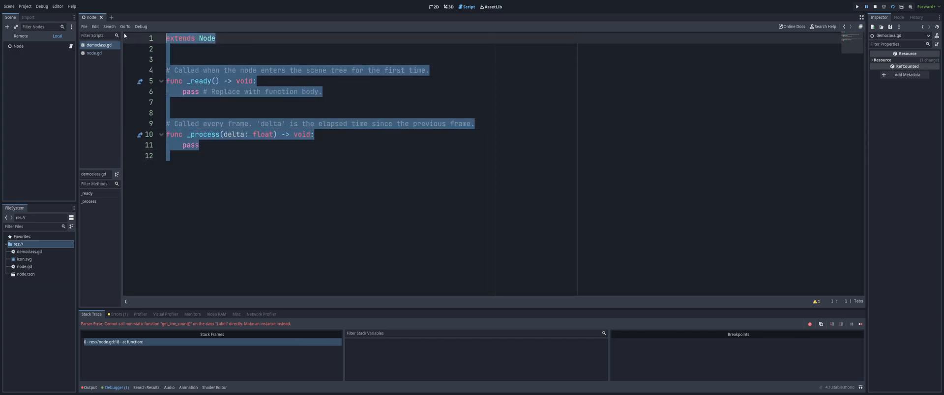
text(class_name democlass)
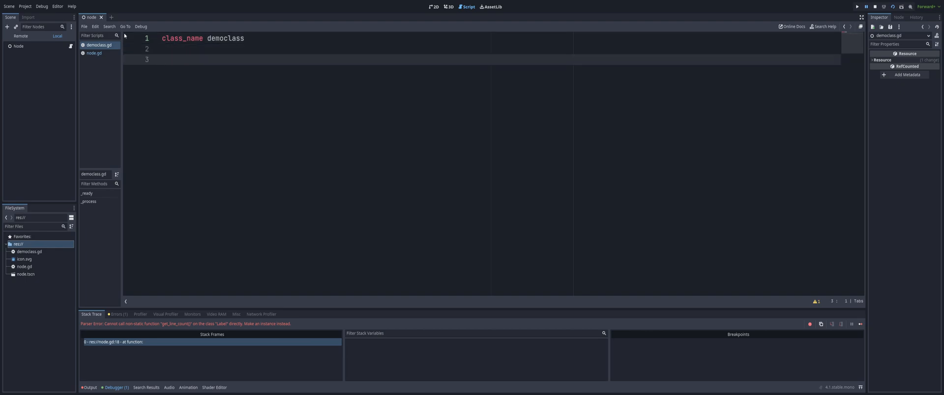
text(func myfu)
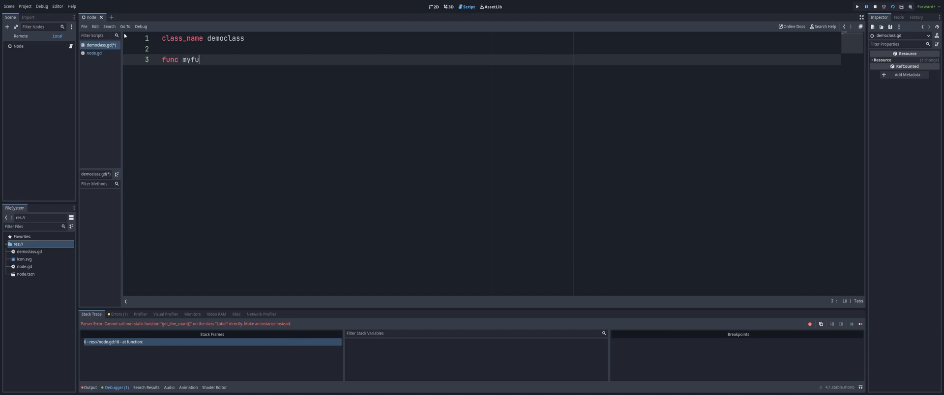
text(ct)
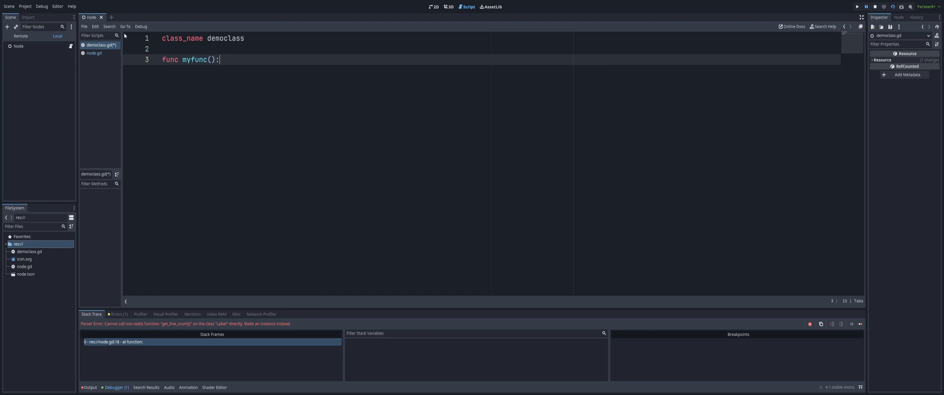
text(print())
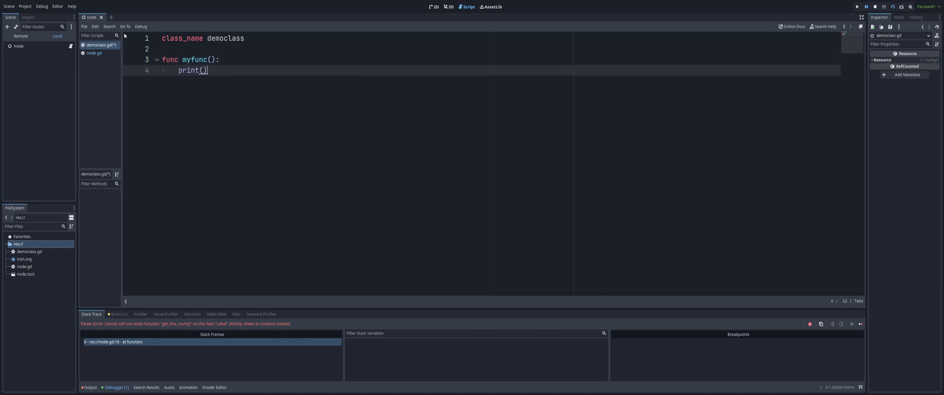
text("tada")
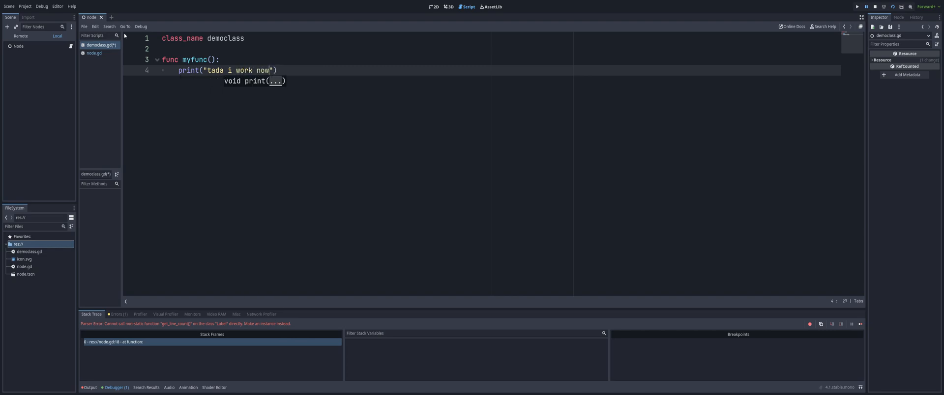
click(95, 53)
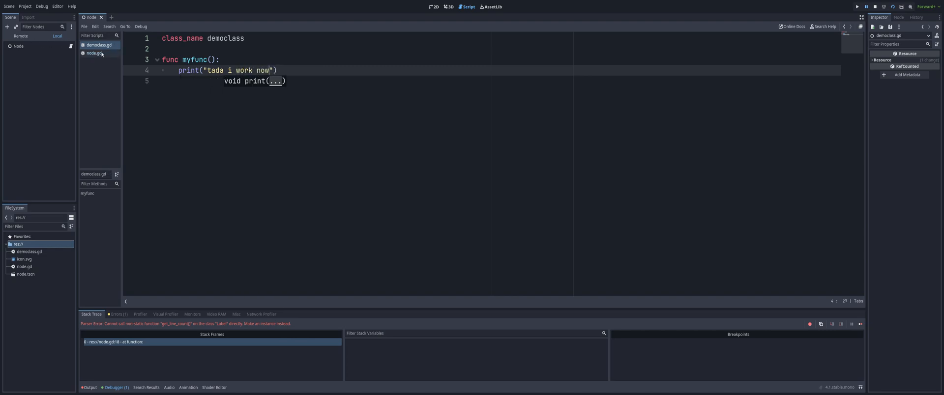
double_click(225, 38)
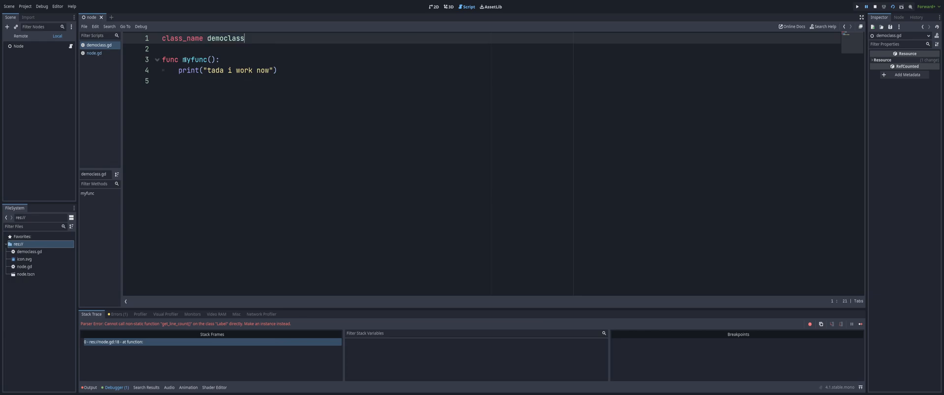
Replace pass in node.gd's _ready with a direct democlass.myfunc() call
click(94, 53)
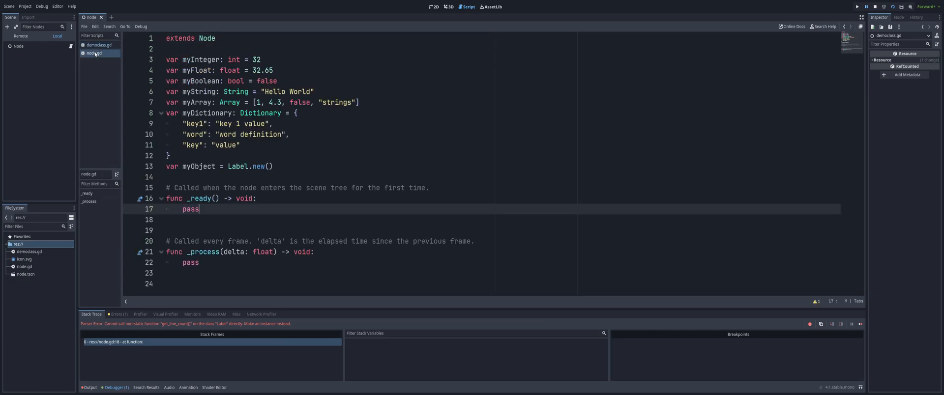
double_click(190, 209)
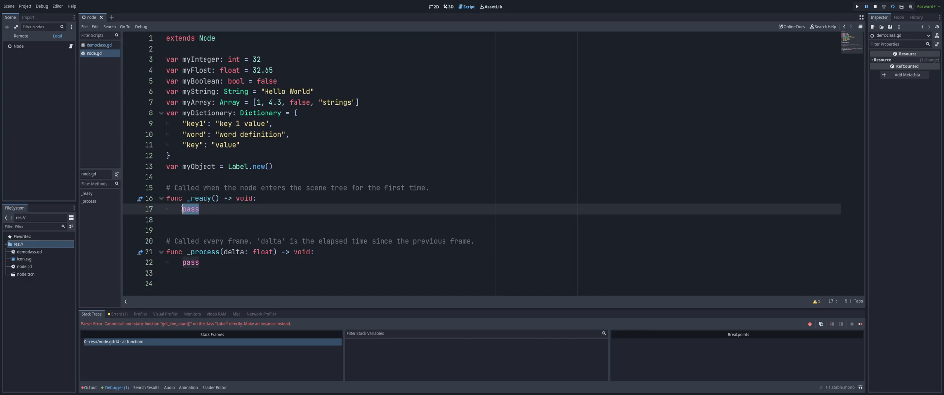
text(democl)
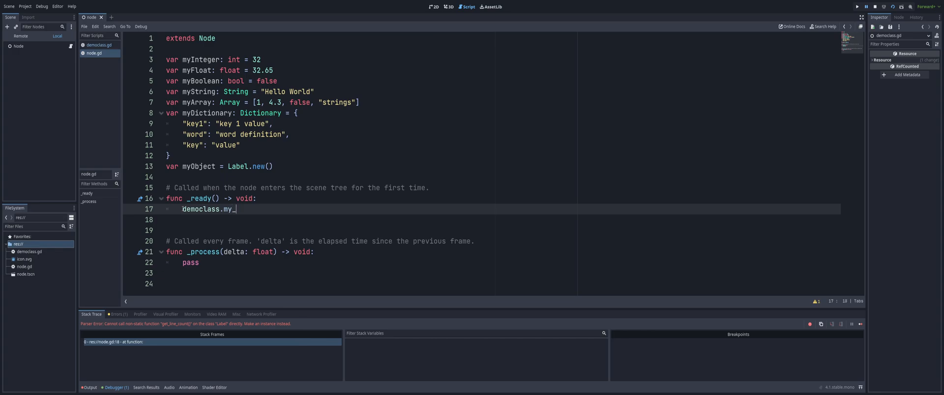
text(func)
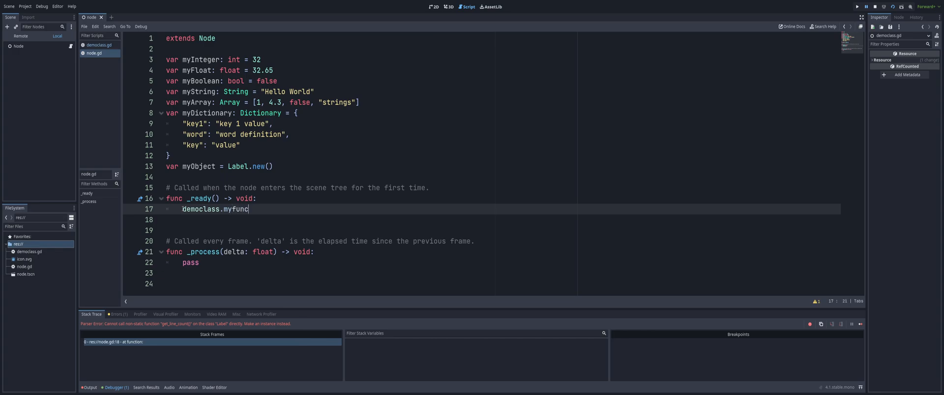
text(())
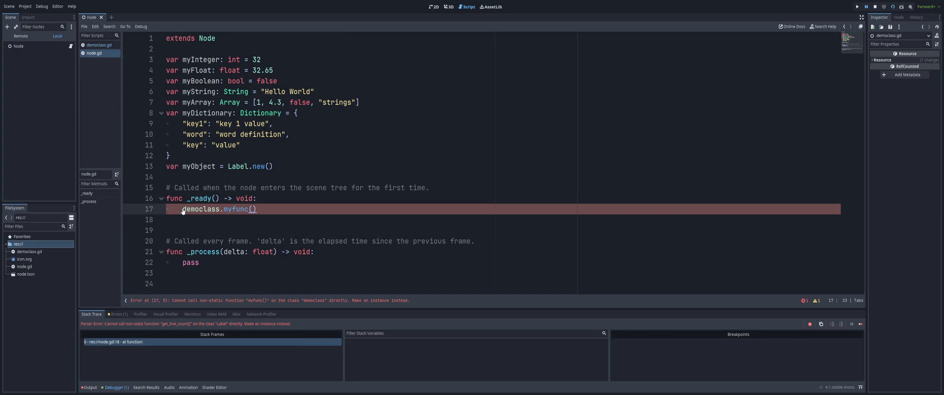
Try var dc = democlass.new() to call through an instance, then revert to democlass.myfunc()
click(277, 198)
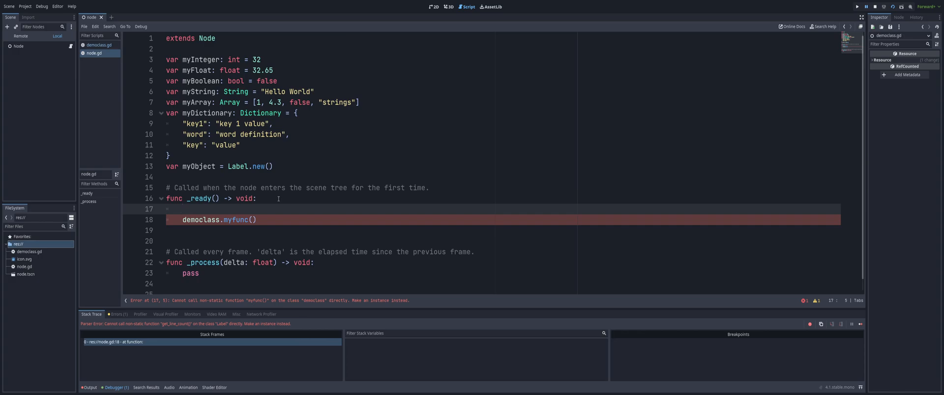
text(var d)
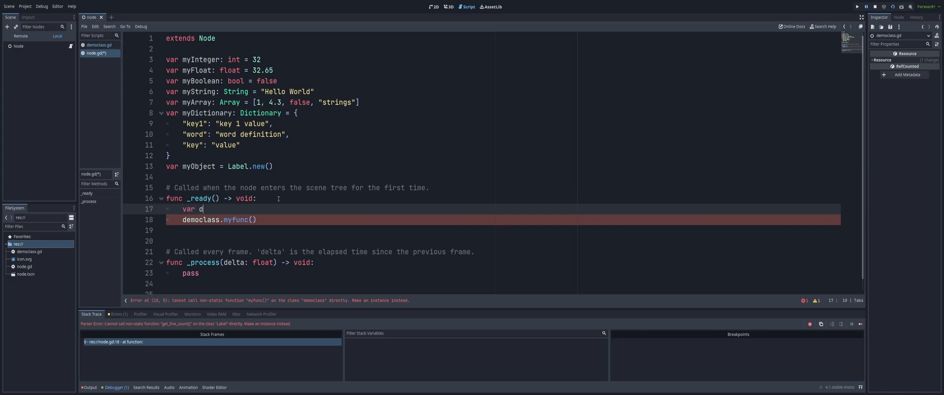
text(c = democlas)
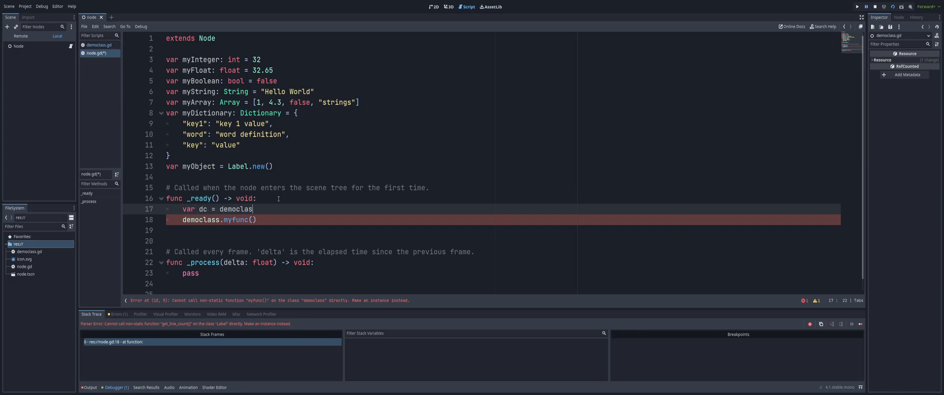
text(s.new())
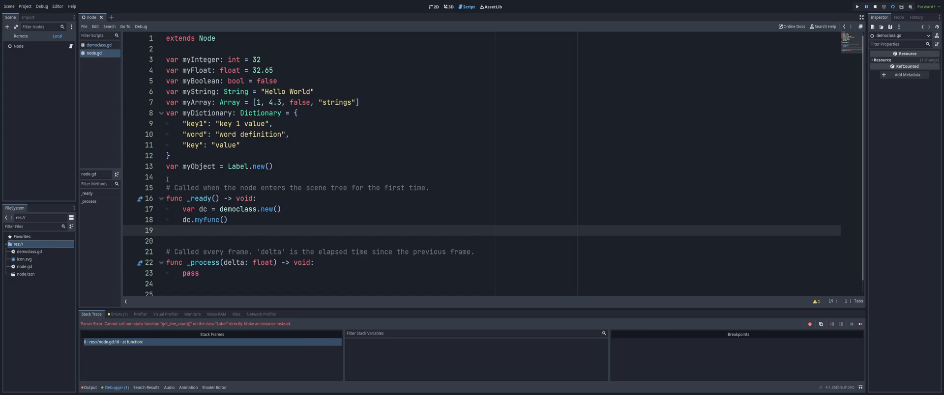
double_click(237, 209)
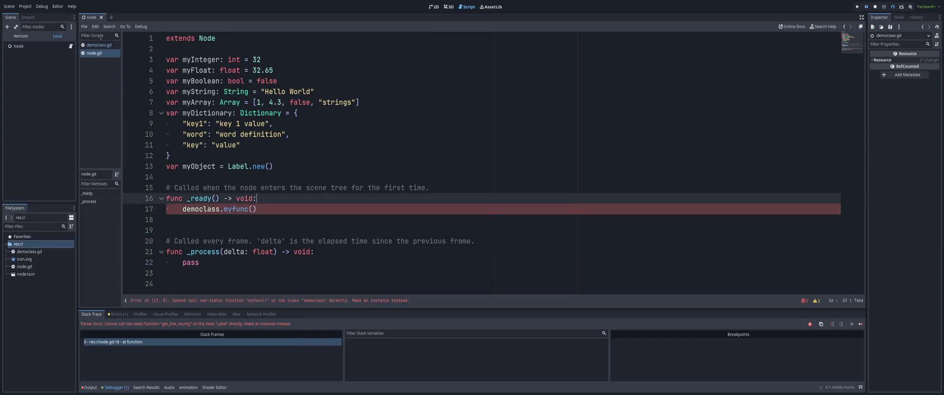
Make myfunc static in democlass.gd and run the project so it prints "tada i work now"
click(99, 45)
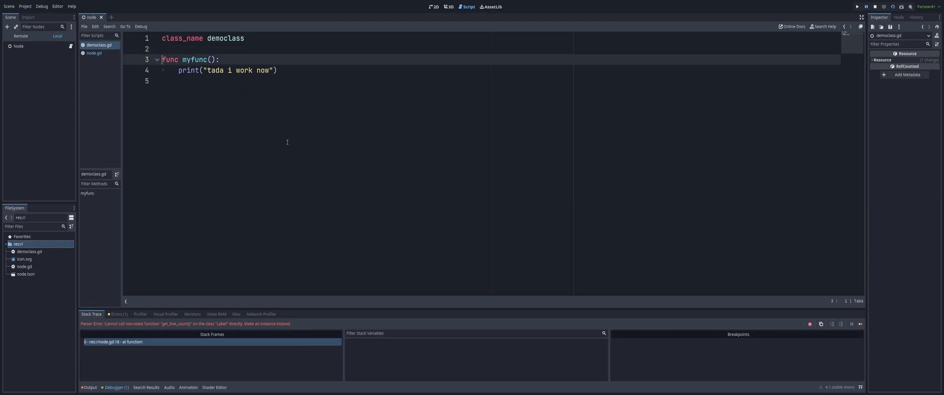
text(static)
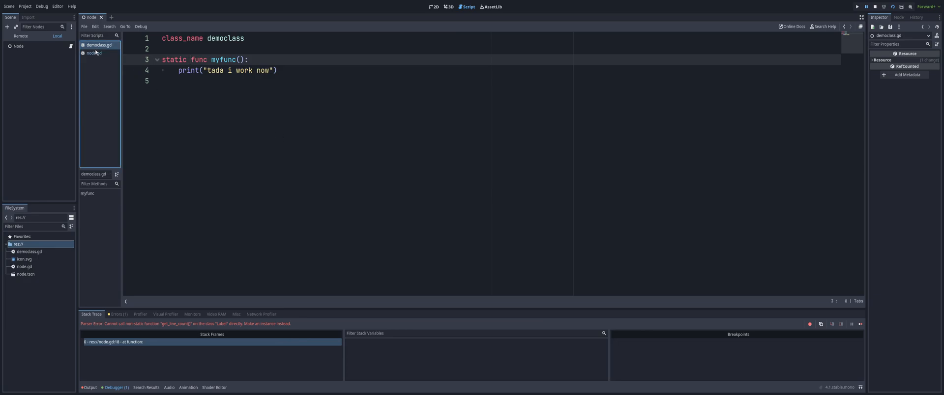
click(94, 54)
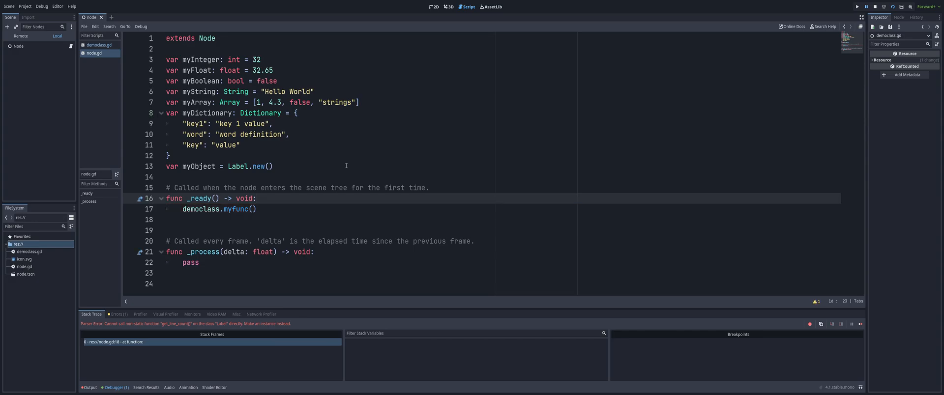
click(894, 7)
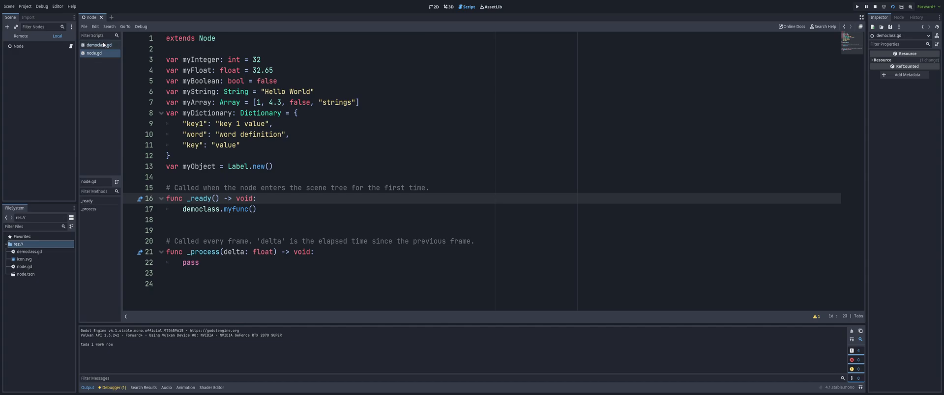
click(97, 46)
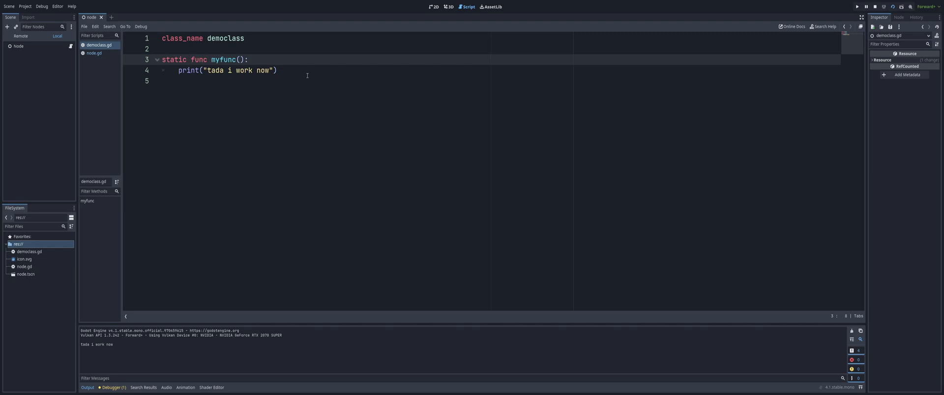
key(enter)
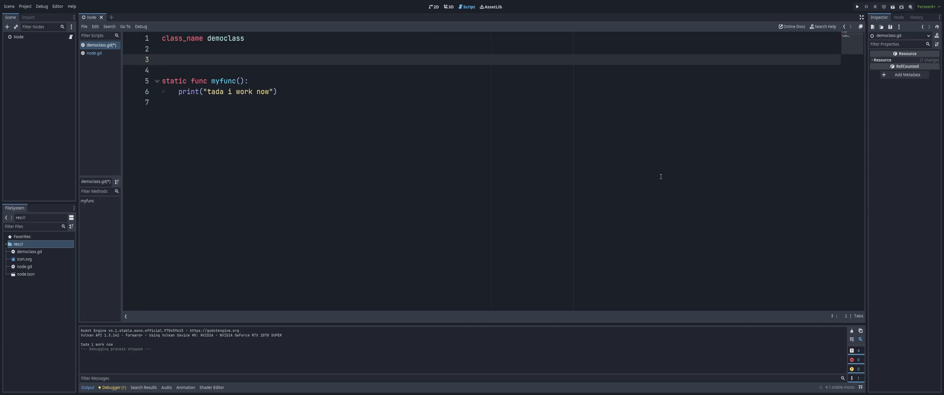
Declare static var health = 100 in democlass.gd
text(var)
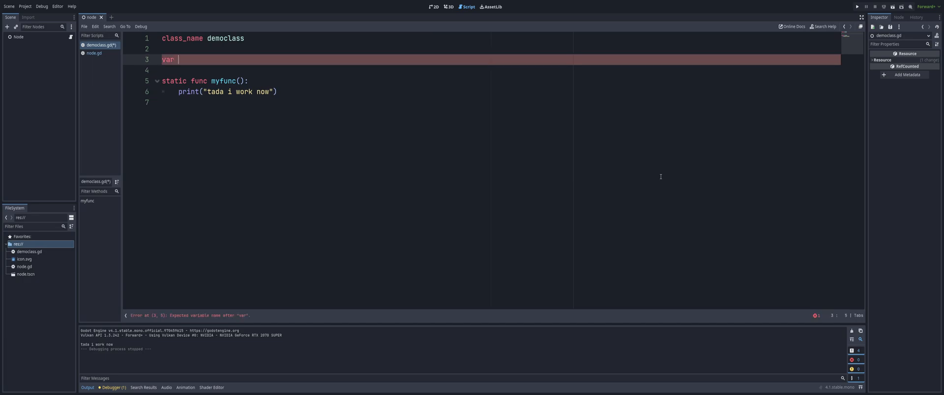
text(health =)
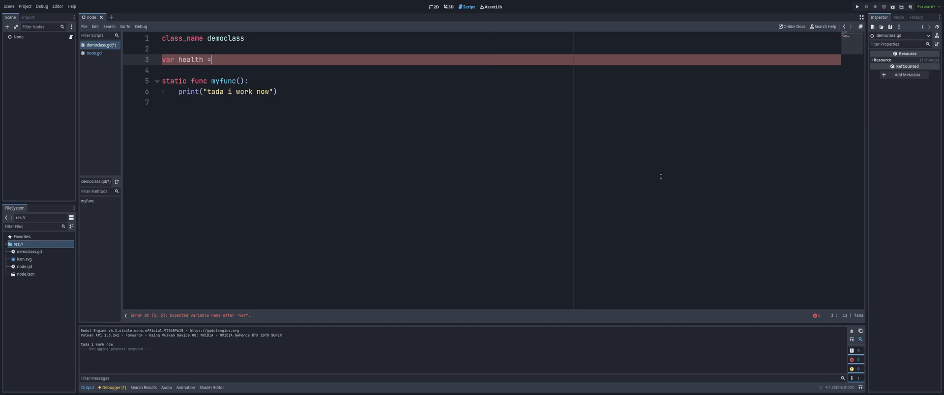
text(100)
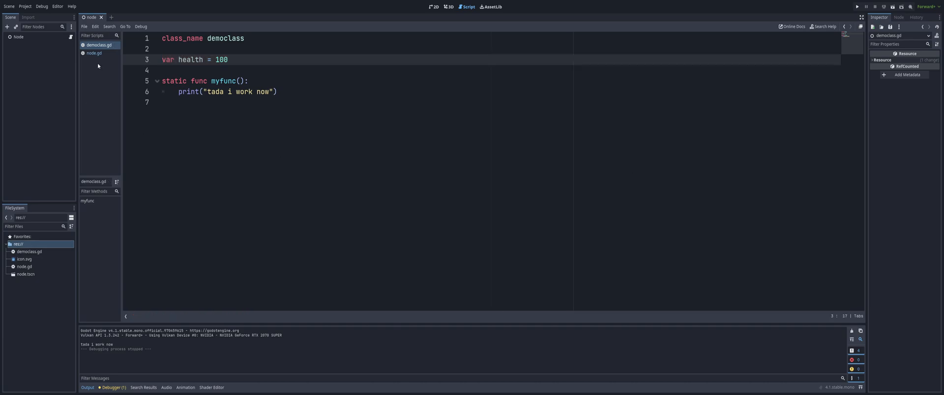
Reference democlass.health in node.gd's _ready instead of calling myfunc
click(94, 53)
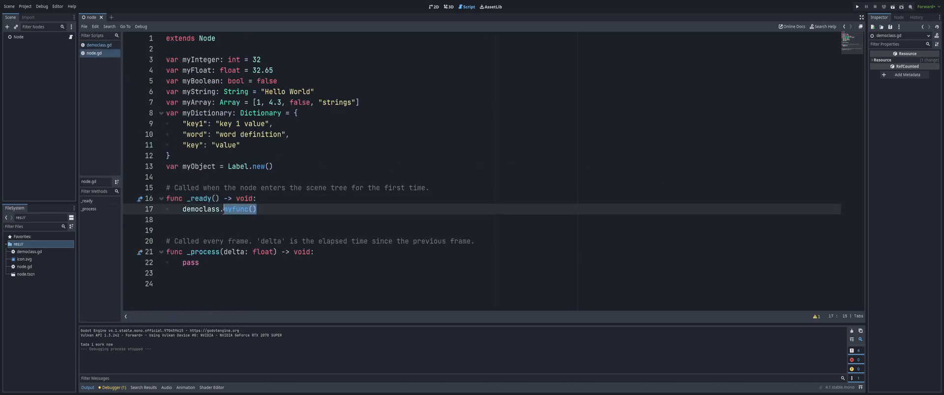
text(health)
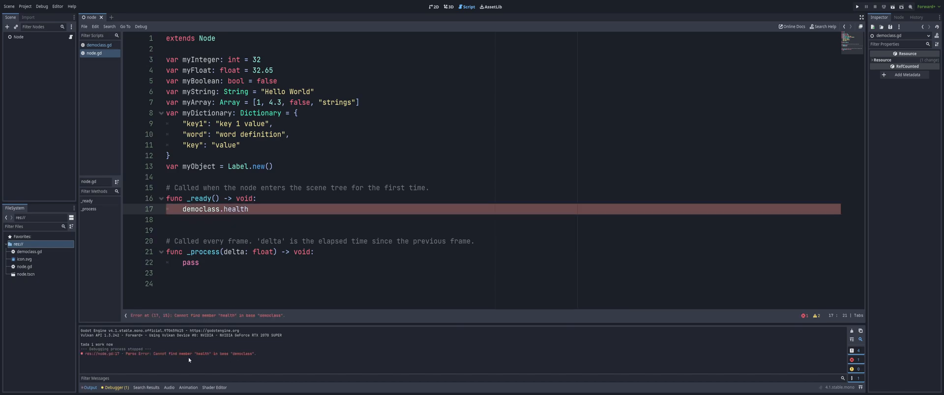
click(99, 44)
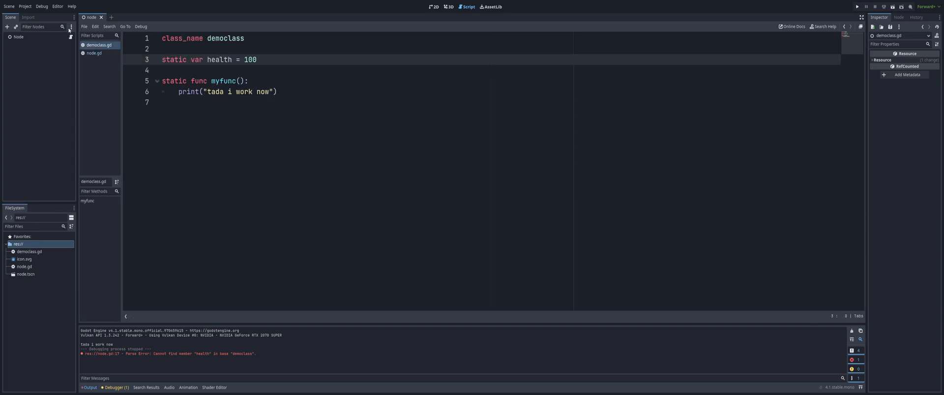
click(94, 53)
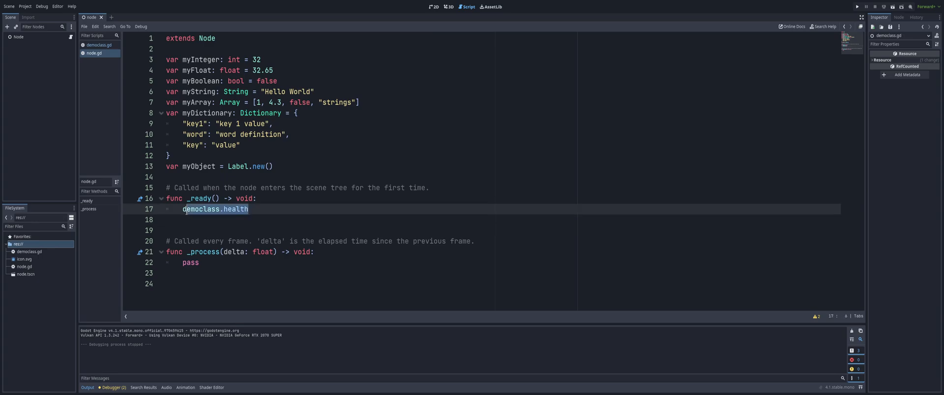
Wrap the call as print(democlass.health) so the run outputs 100, then return to democlass.gd
text(pri)
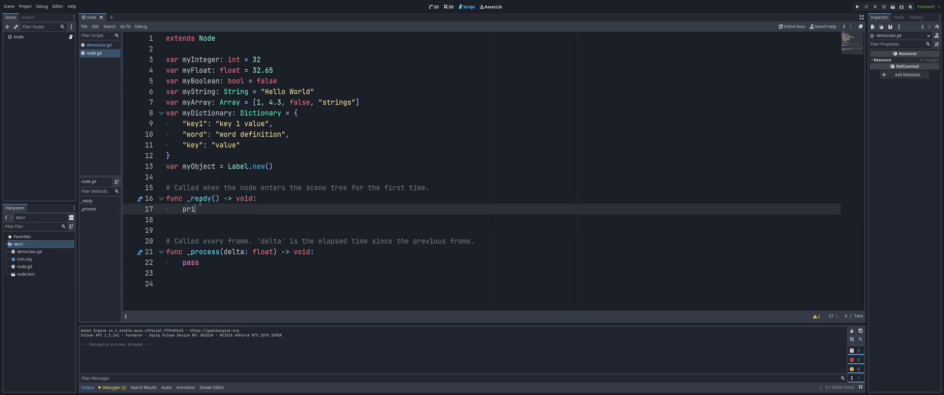
text(nt(democlass.health))
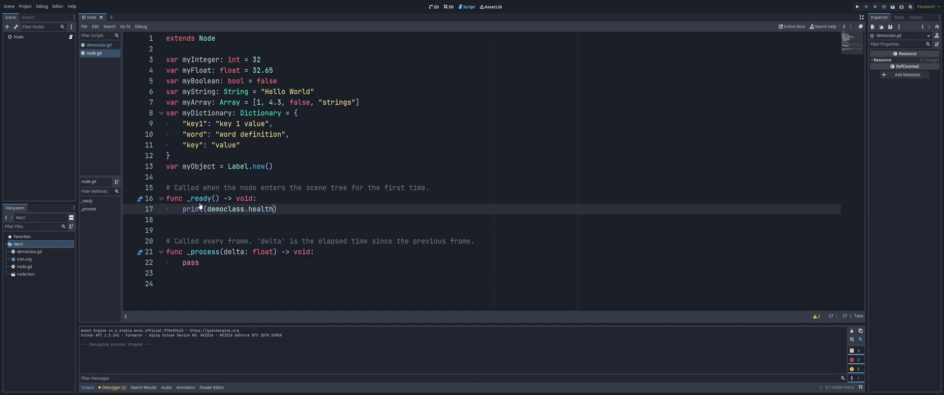
mouse_move(650, 198)
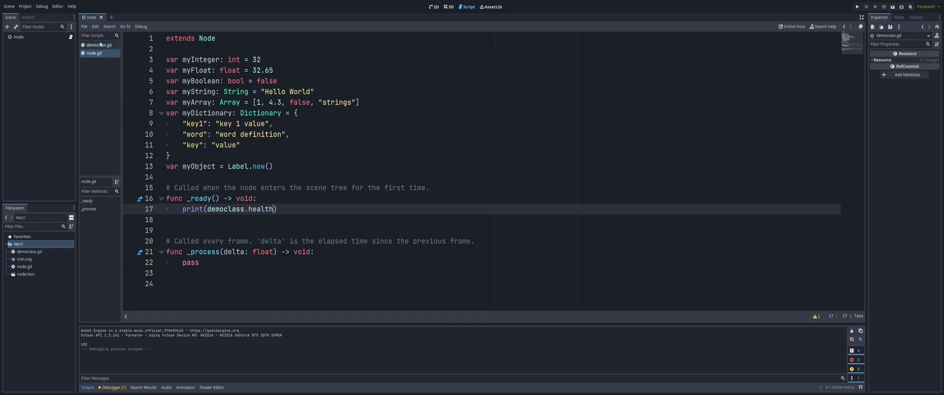
click(99, 44)
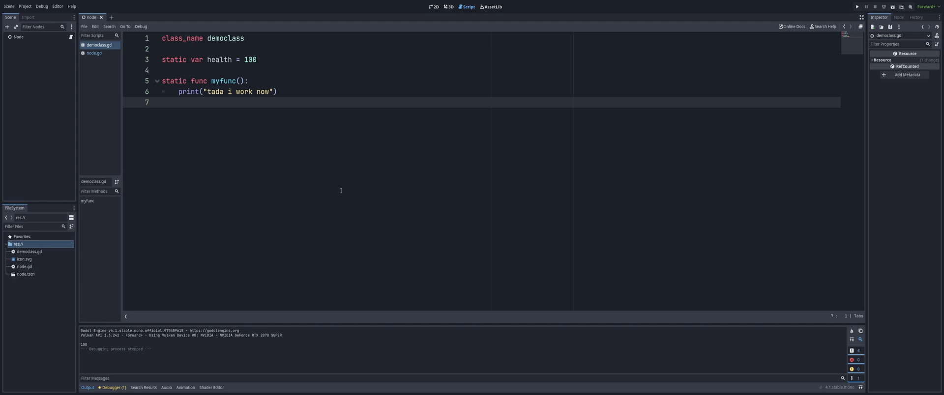
mouse_move(343, 174)
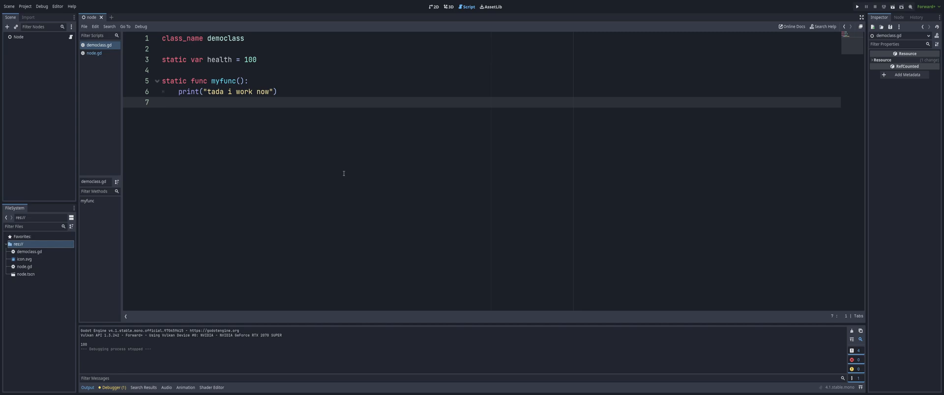